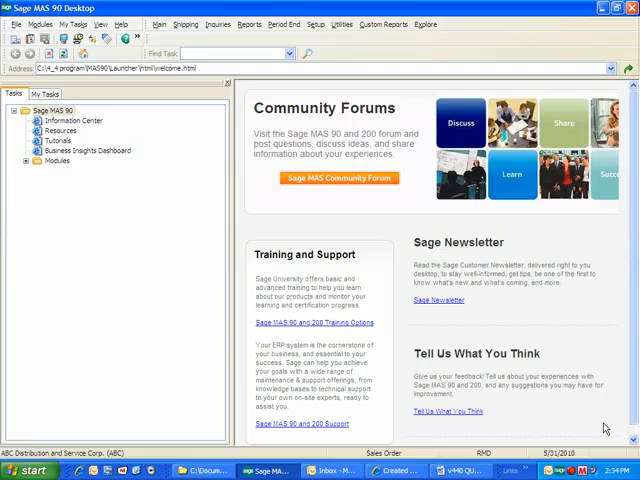
mouse_move(444, 348)
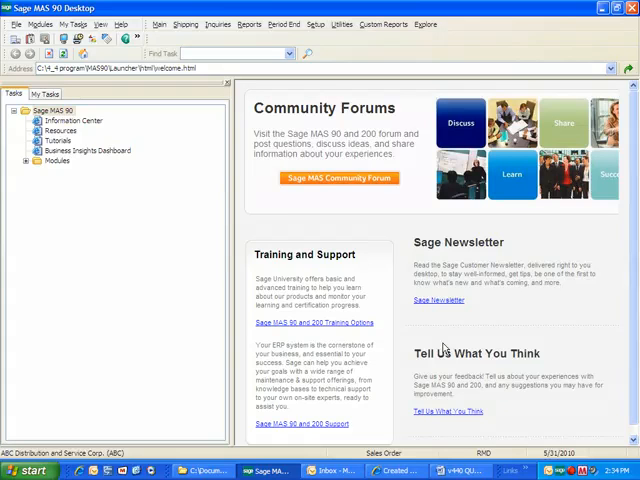
Open Sales Order Options from the Sales Order Setup menu
click(316, 24)
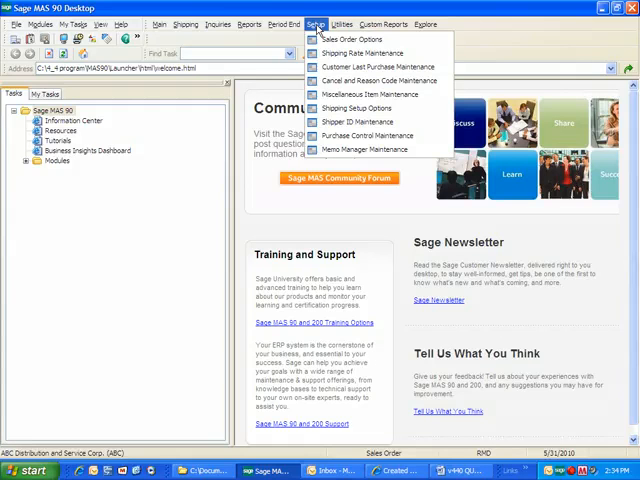
click(316, 24)
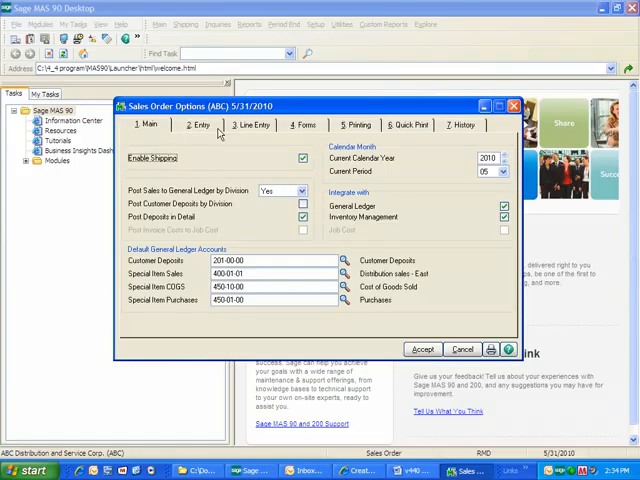
On the Entry tab, tick all files to check for duplicate customer PO numbers and accept the options
click(200, 124)
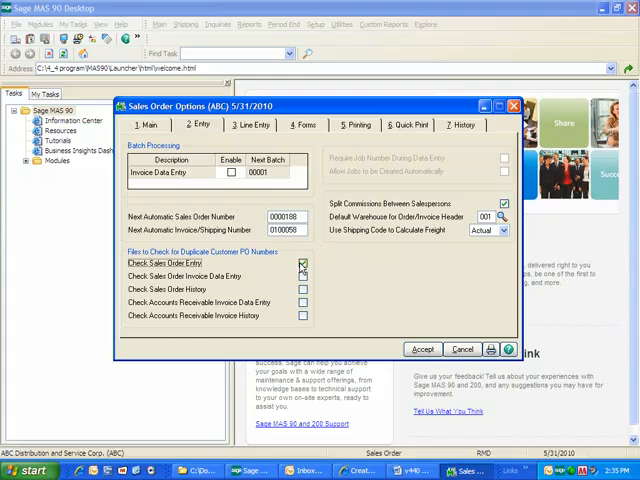
click(302, 264)
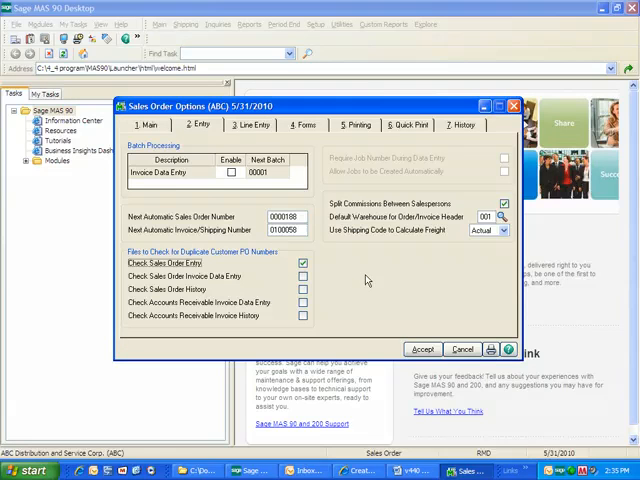
click(302, 276)
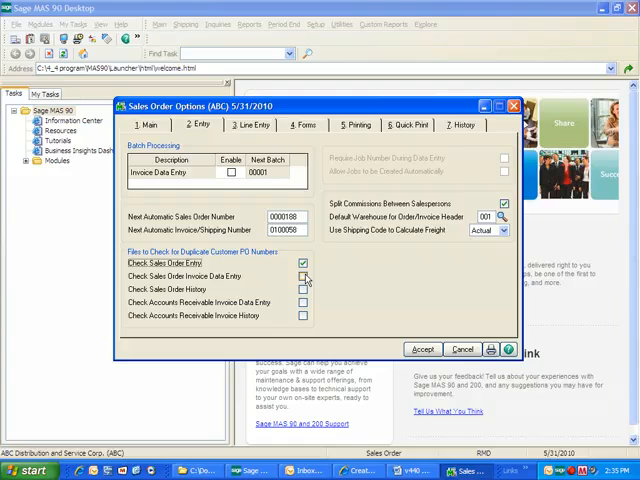
click(304, 276)
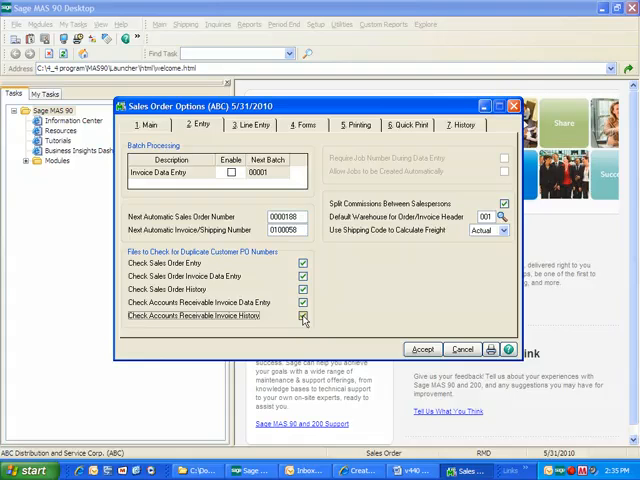
click(302, 316)
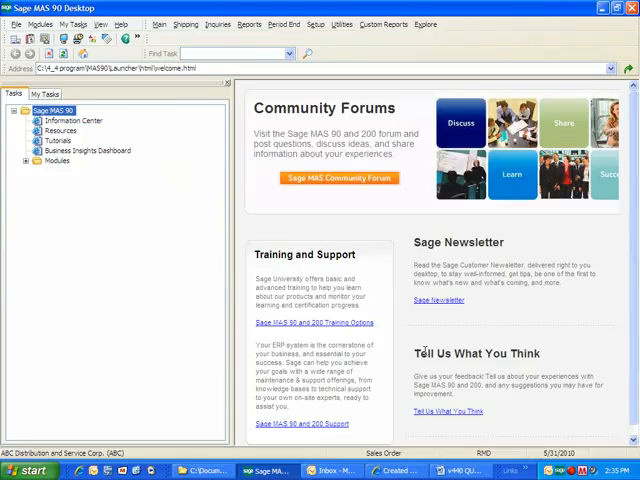
Start a new order in Sales Order Entry with a customer PO already in use, triggering the duplicate warning
click(156, 24)
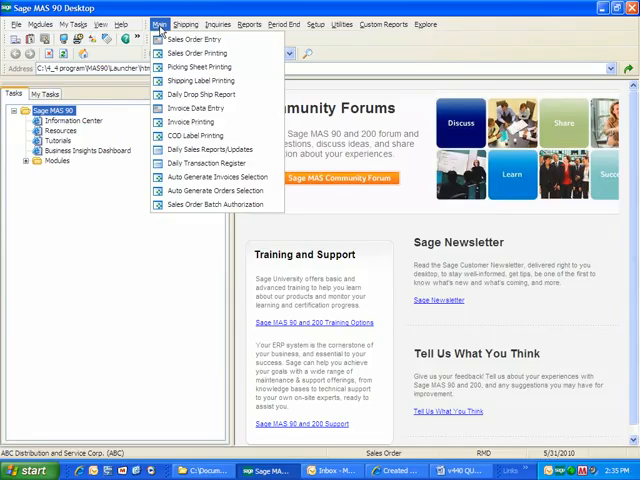
mouse_move(204, 40)
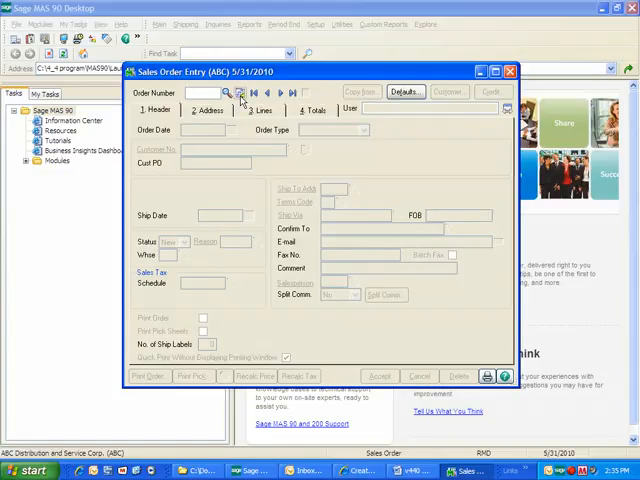
click(242, 92)
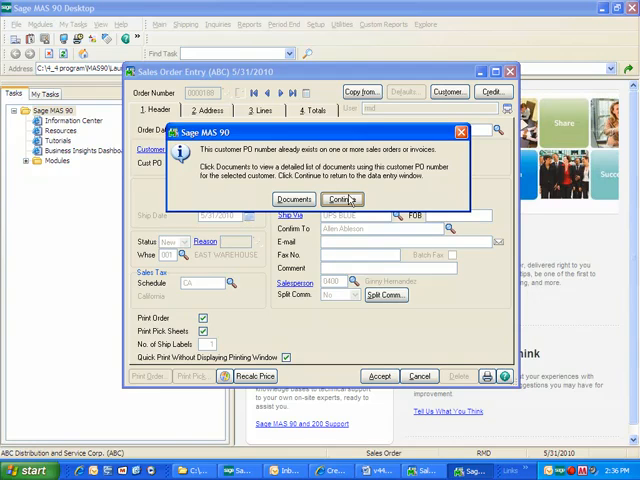
Review the Duplicate Customer PO Numbers List and an existing order, then cancel the new order
click(340, 198)
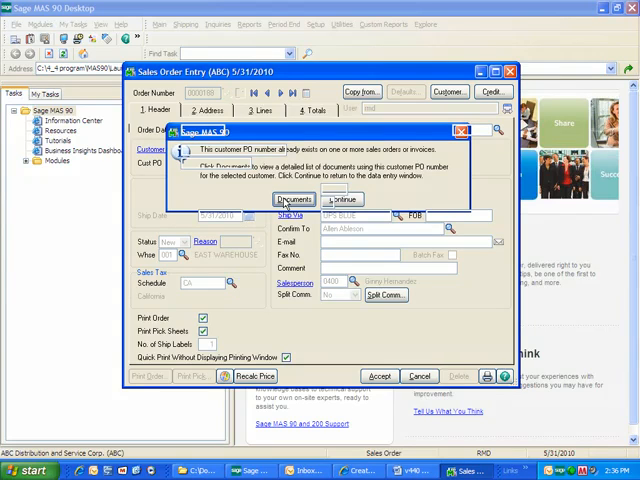
click(292, 200)
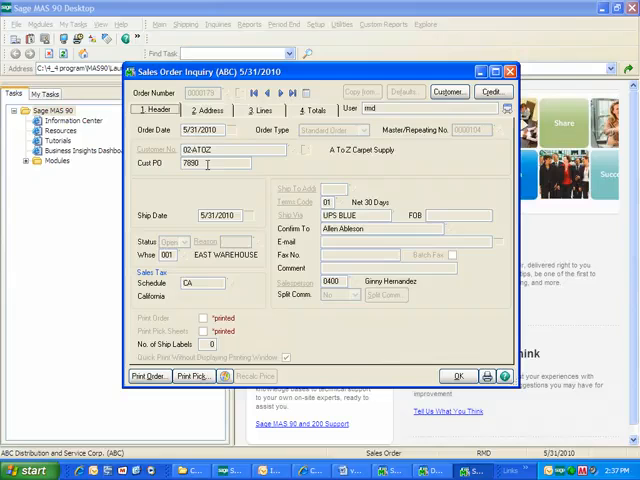
click(256, 108)
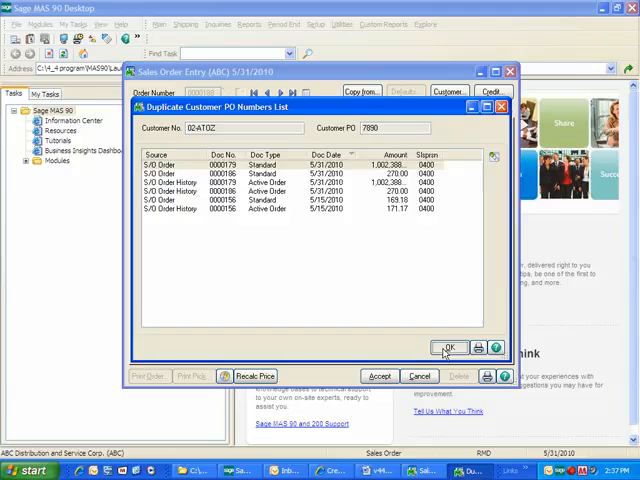
click(448, 348)
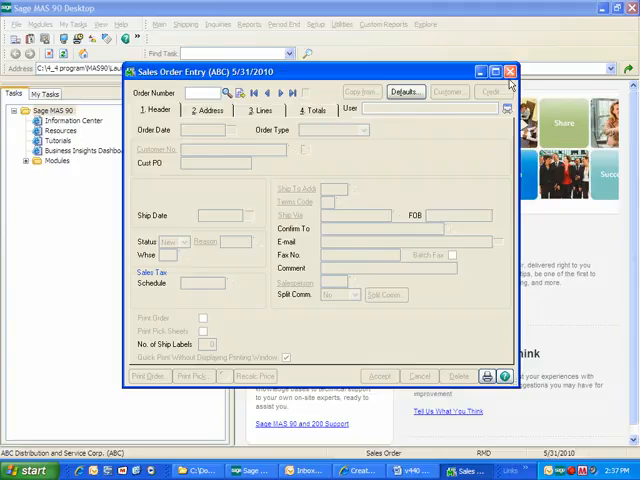
click(510, 70)
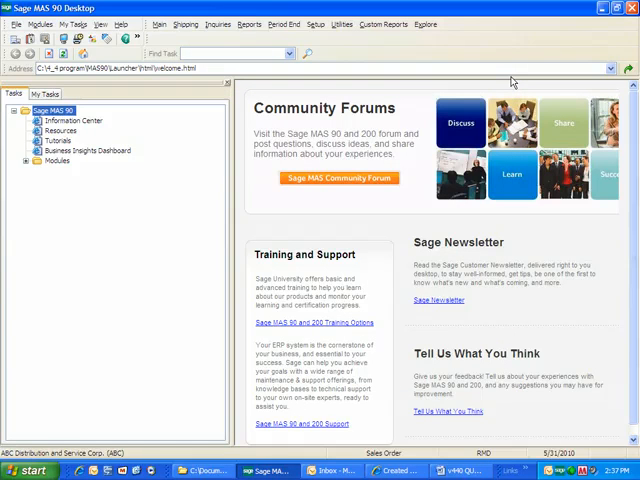
mouse_move(348, 244)
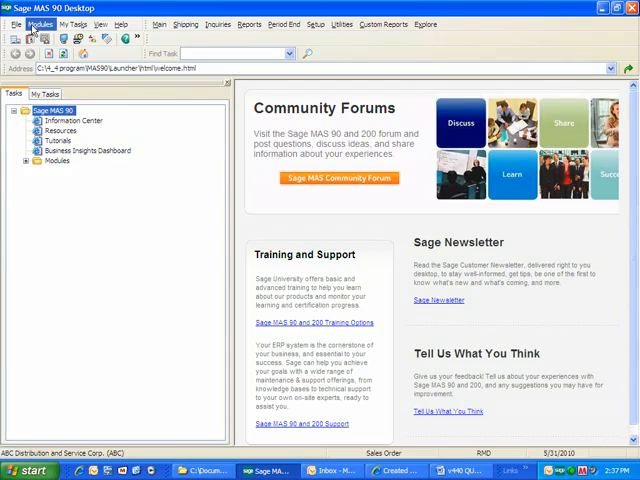
Switch to the Library Master module and choose Role Maintenance
click(40, 24)
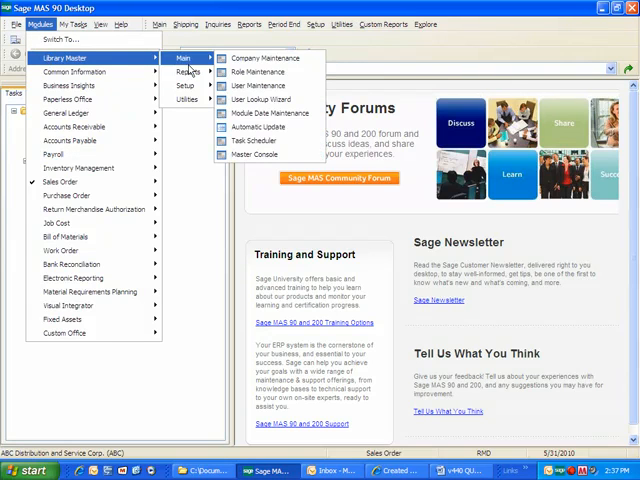
mouse_move(258, 72)
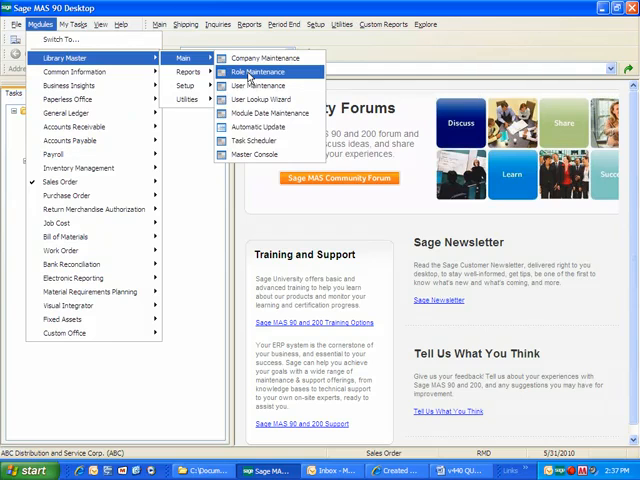
click(252, 72)
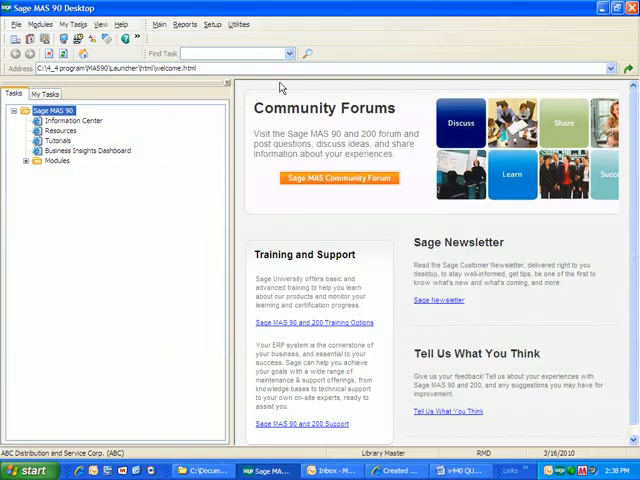
Re-enter the duplicate PO in Sales Order Entry and continue past the warning into the A To Z Carpet Supply order
click(38, 24)
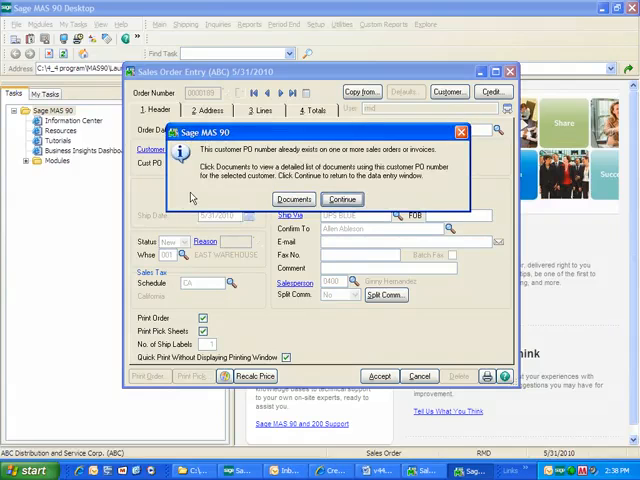
click(342, 198)
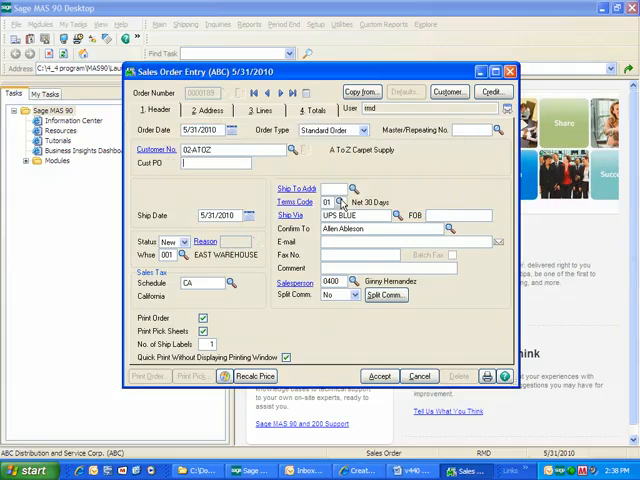